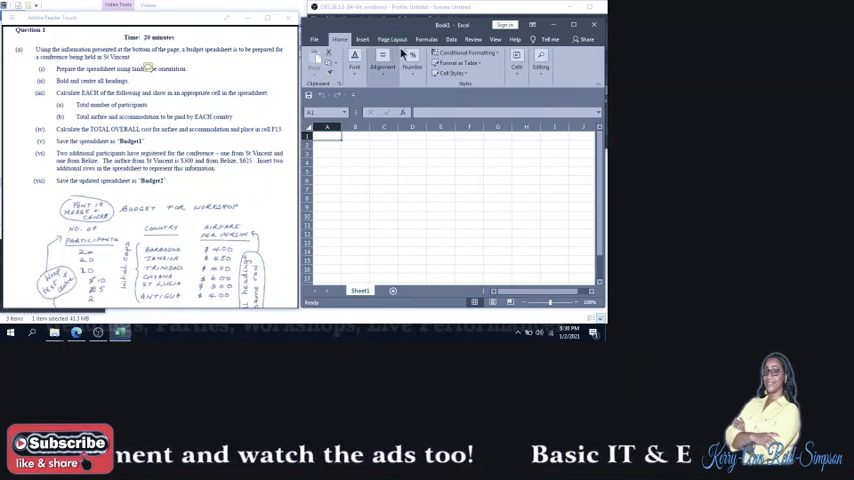
Step: Enter the title BUDGET FOR WORKSHOP in A1 and merge-and-centre it across the heading columns
click(392, 40)
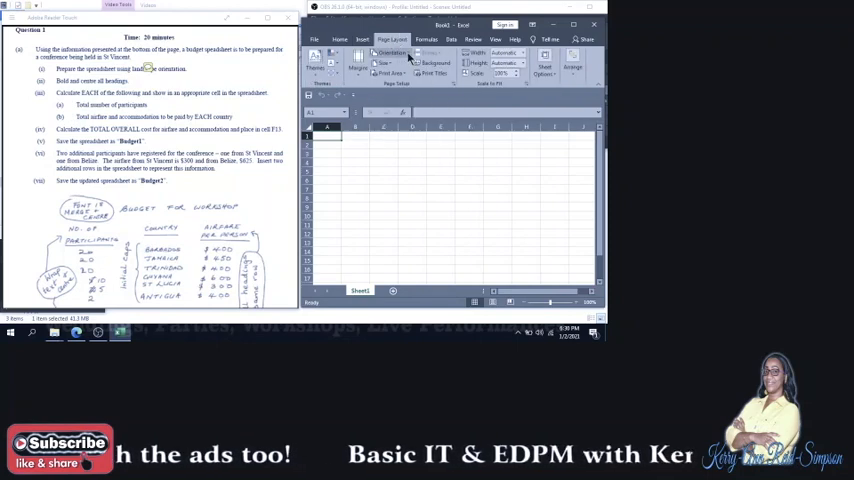
click(390, 54)
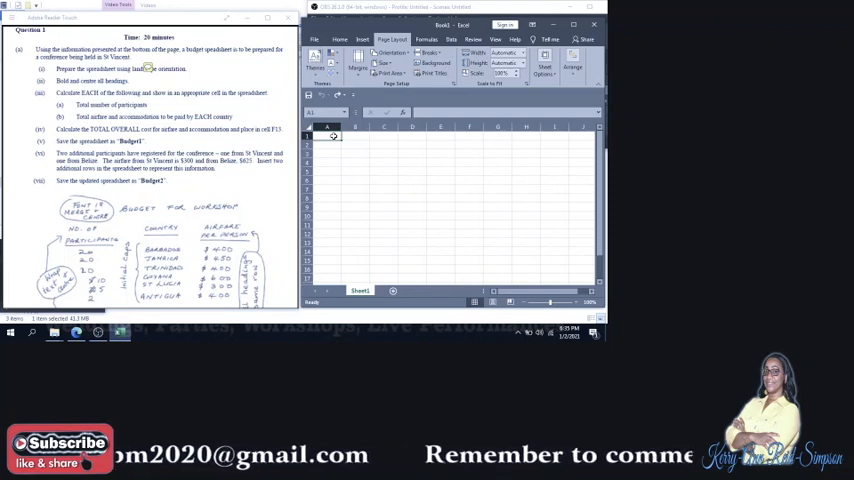
text(BUDGET FOR WORSHIP)
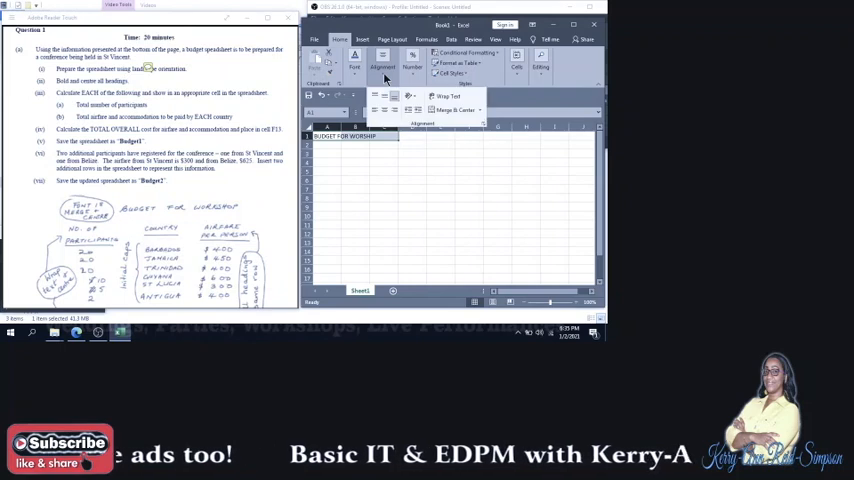
mouse_move(456, 110)
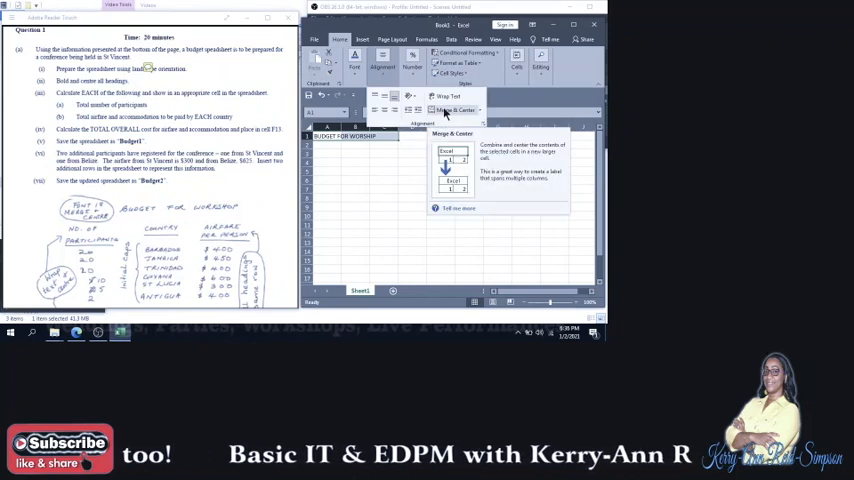
click(460, 110)
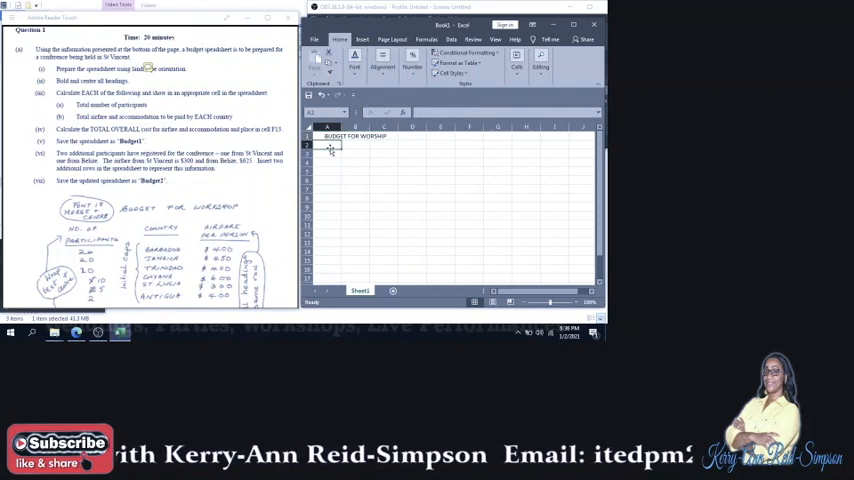
Step: Enter the wrapped heading NO. OF PARTICIPANTS in A3 and move to the next heading cell
text(NO. OF)
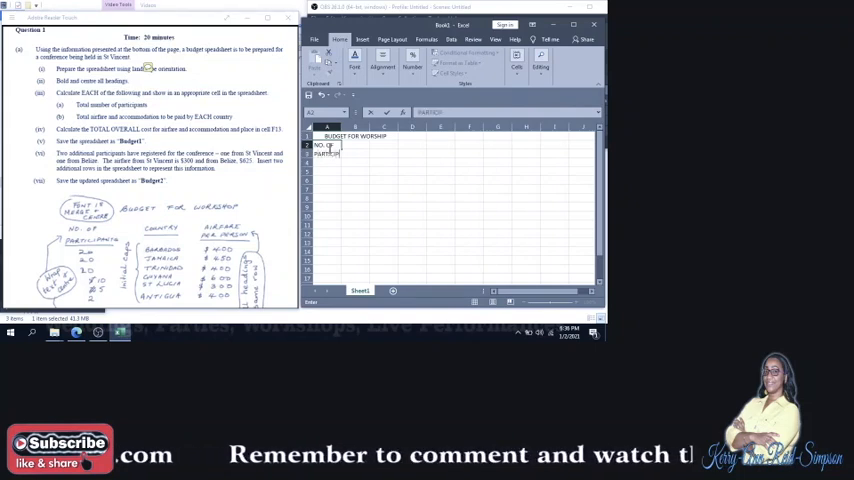
text(PARTICIPANTS)
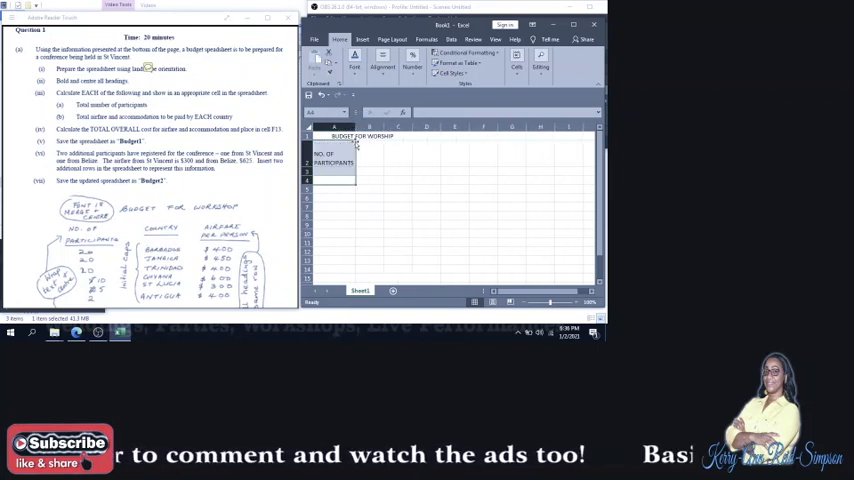
click(364, 156)
text(COUNTRY)
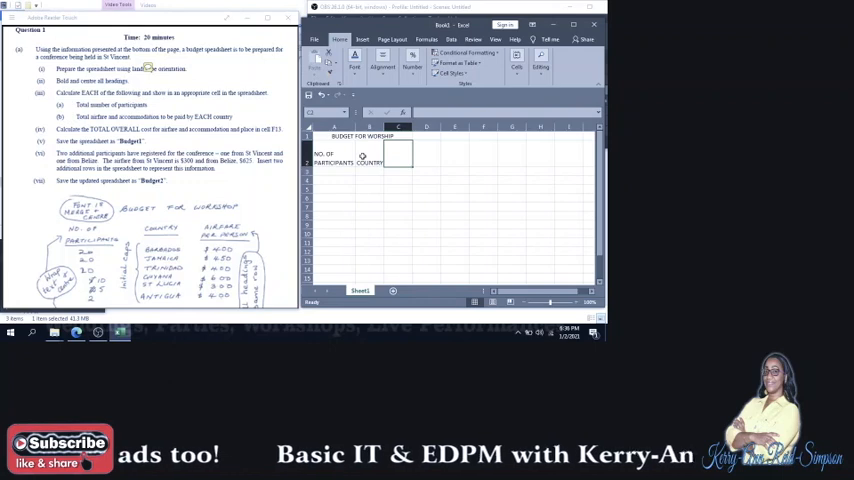
Step: Enter the AIRFARE PER PERSON heading beside COUNTRY in row 3
text(AIRFARE PER PERSON)
click(334, 208)
text(2)
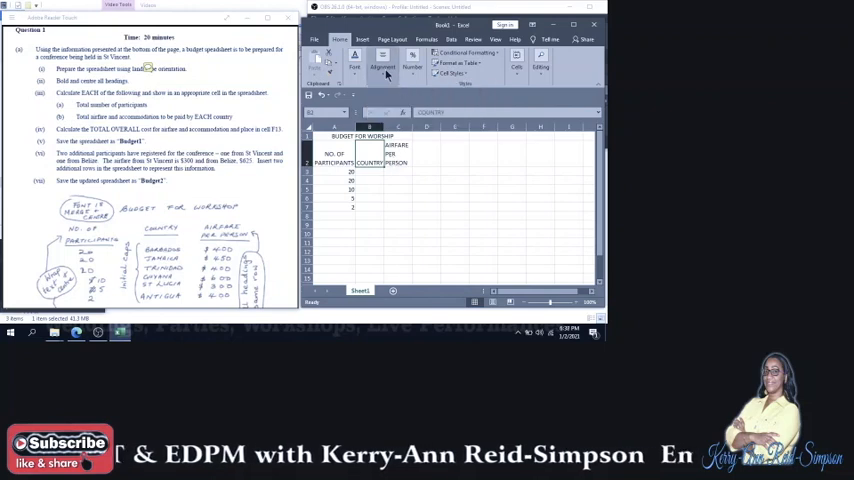
click(384, 68)
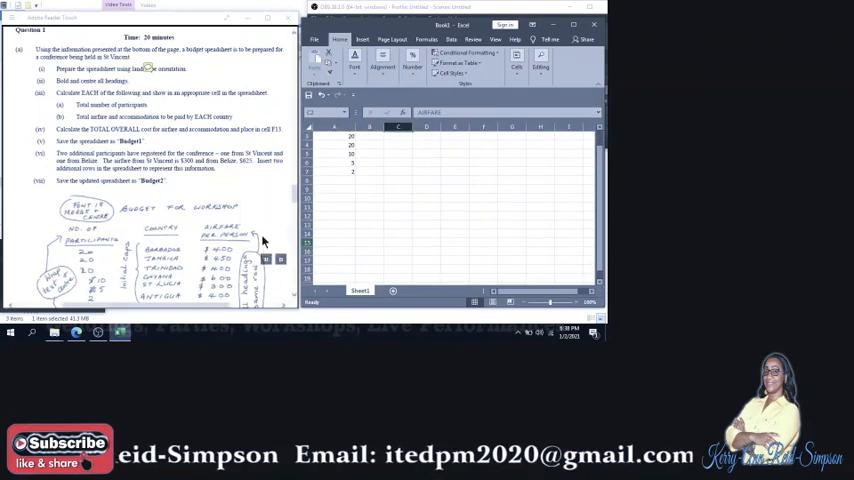
scroll(down, 3)
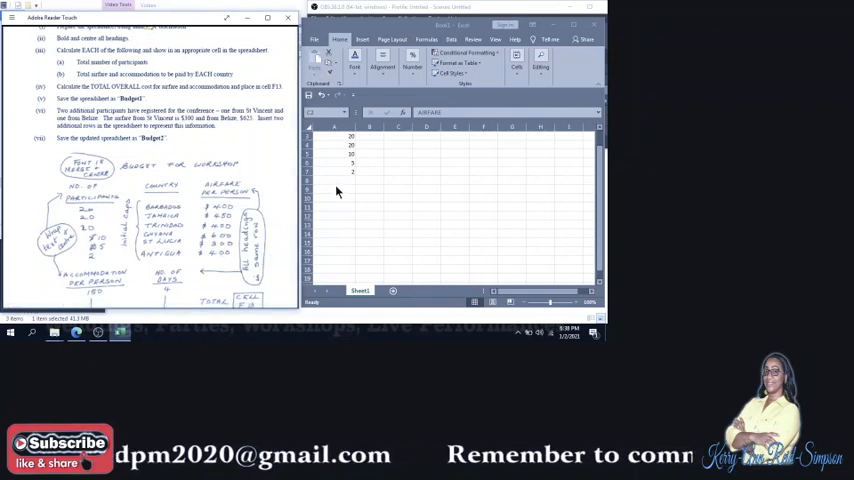
Step: Add the headings ACCOMMODATION PER PERSON and NO. OF DAYS below the participant figures
click(398, 128)
text(ACCOMMODATION)
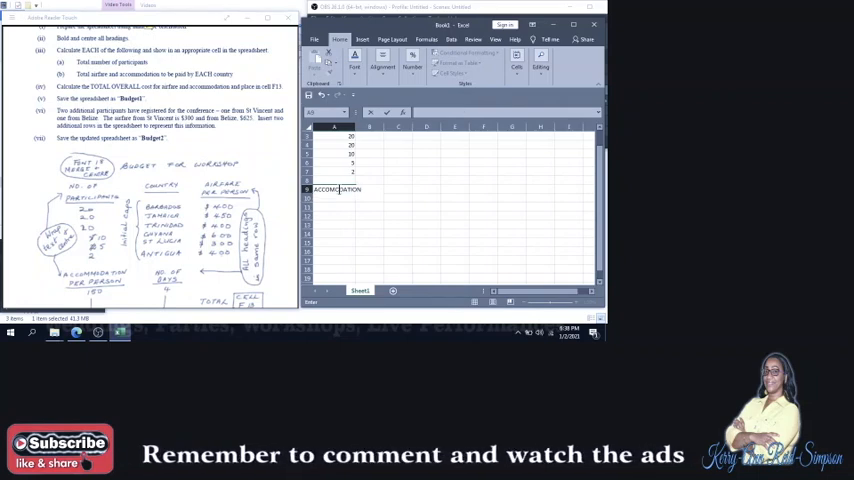
text(PER PERSON)
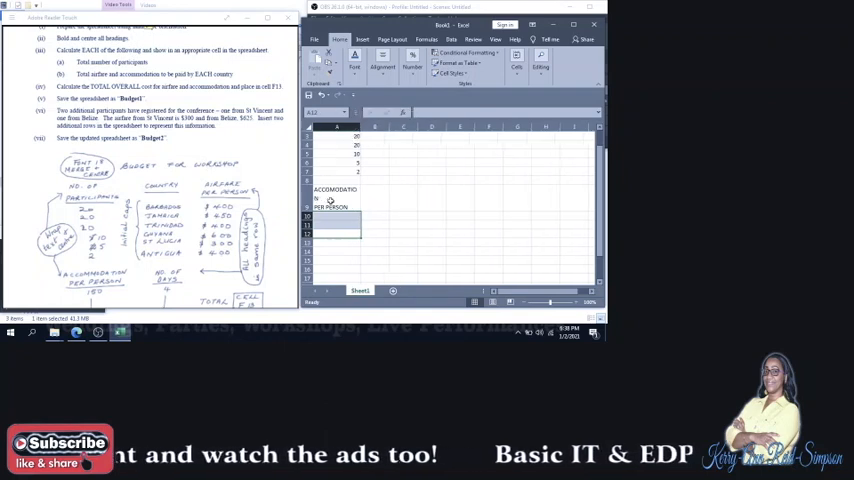
click(384, 68)
text(NO. OF DAYS)
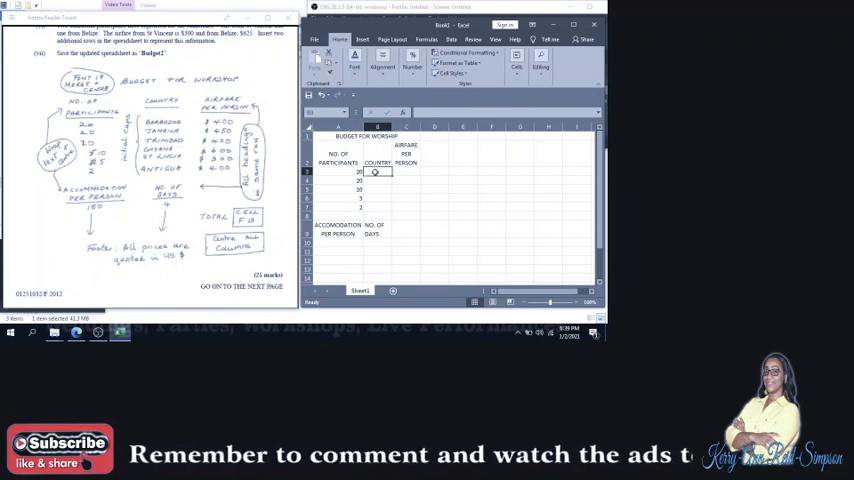
Step: List Barbados, Jamaica, Trinidad, Guyana and St. Lucia down the Country column
text(BARBADOS)
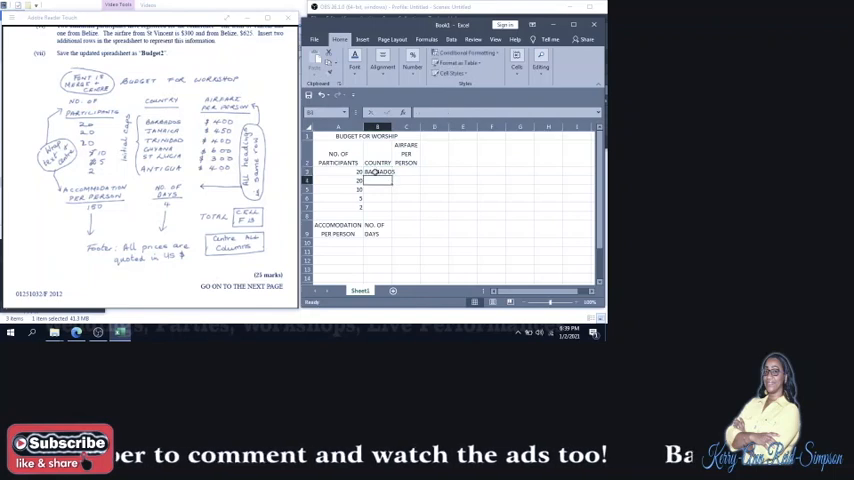
text(JAMAICA)
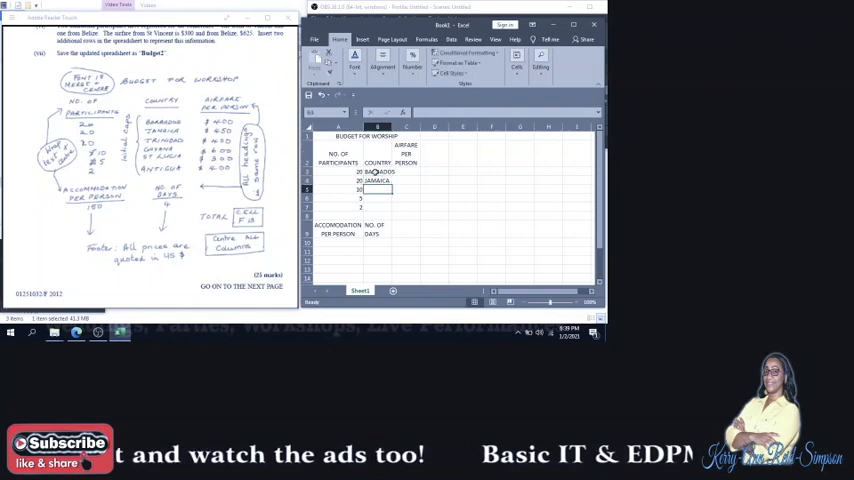
text(TRINIDAD)
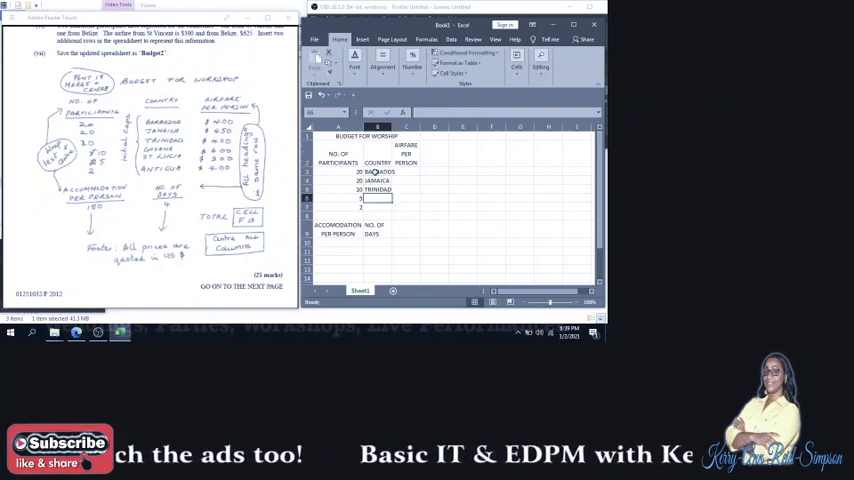
text(GUYANA)
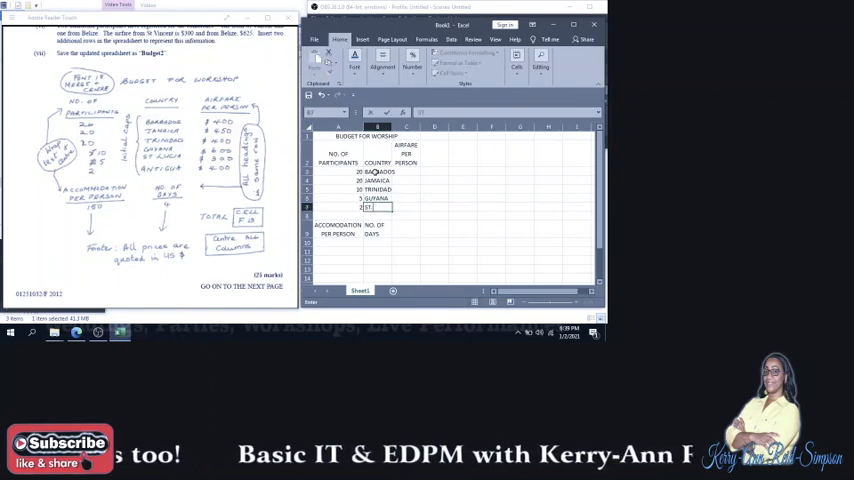
text(ST. LUCIA)
click(378, 216)
text(ANTIGUA)
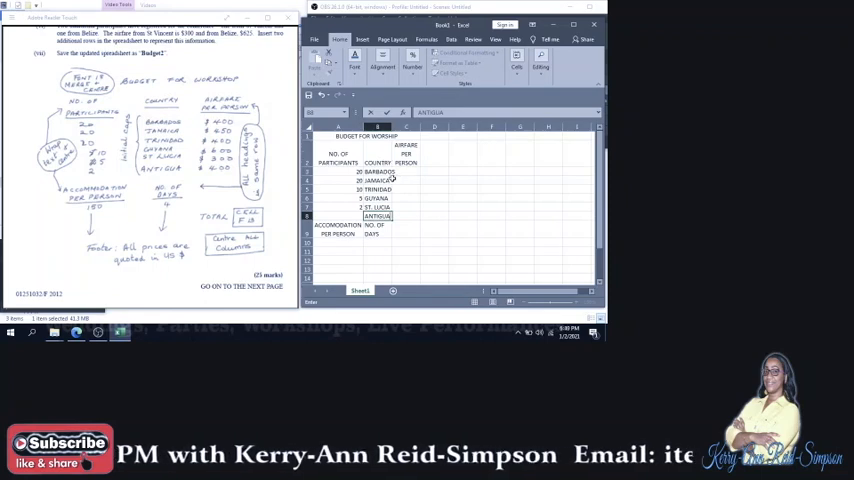
mouse_move(358, 204)
text($400)
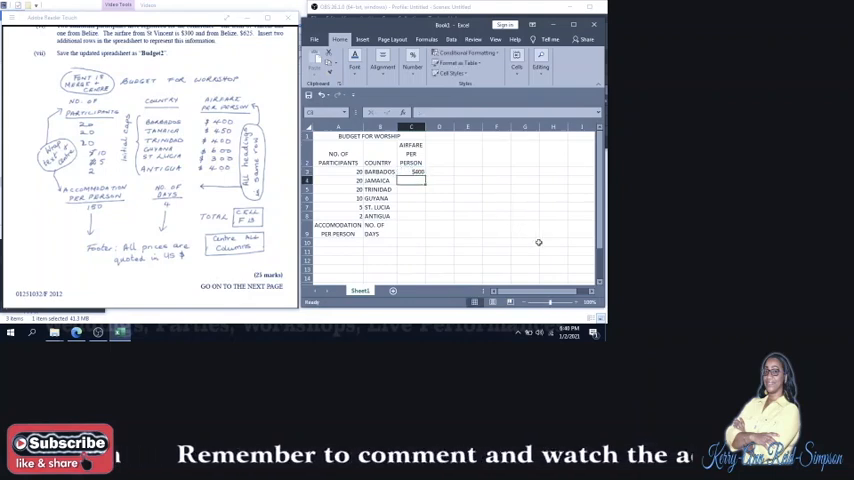
Step: Enter the per-person airfare amounts (545, 54, 600, $500) beside the first countries
text(545)
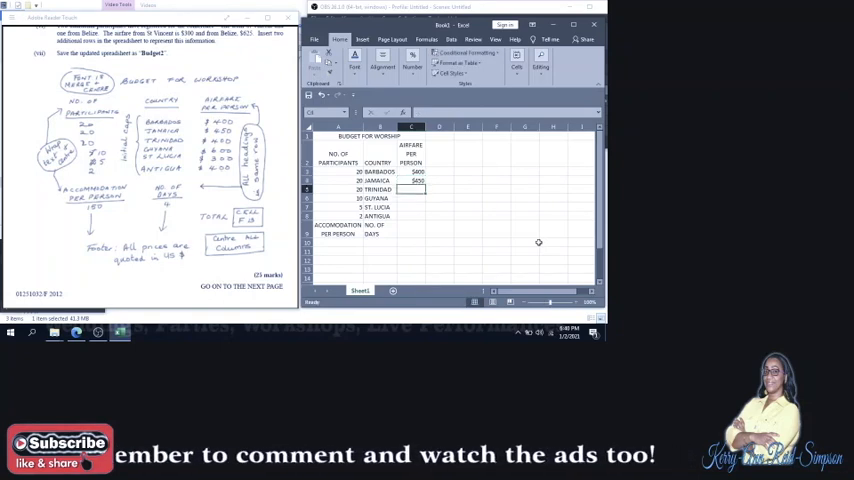
text(54)
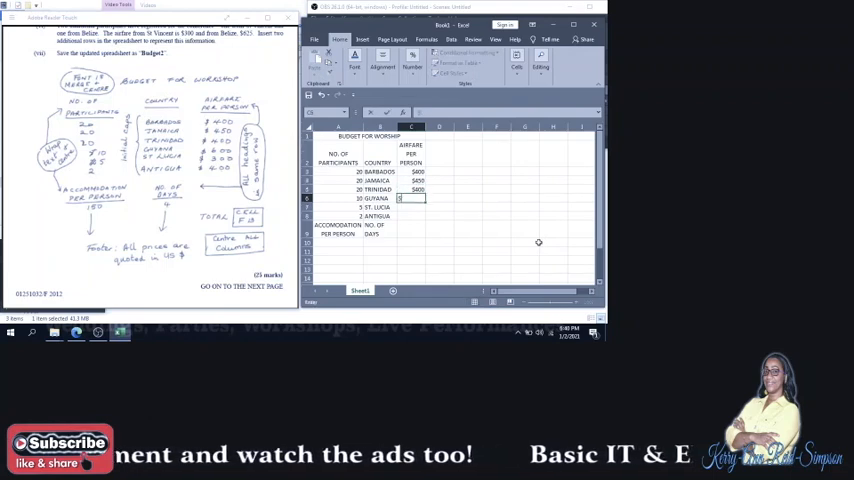
text(600)
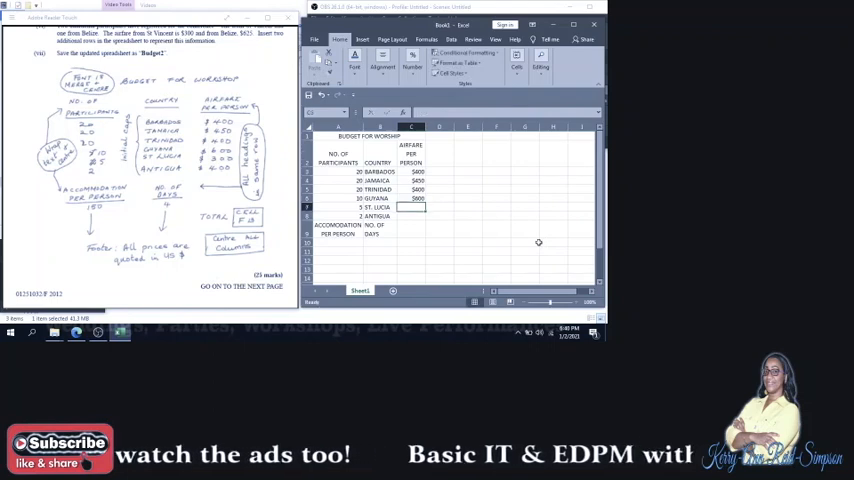
text($500)
click(410, 216)
text($400)
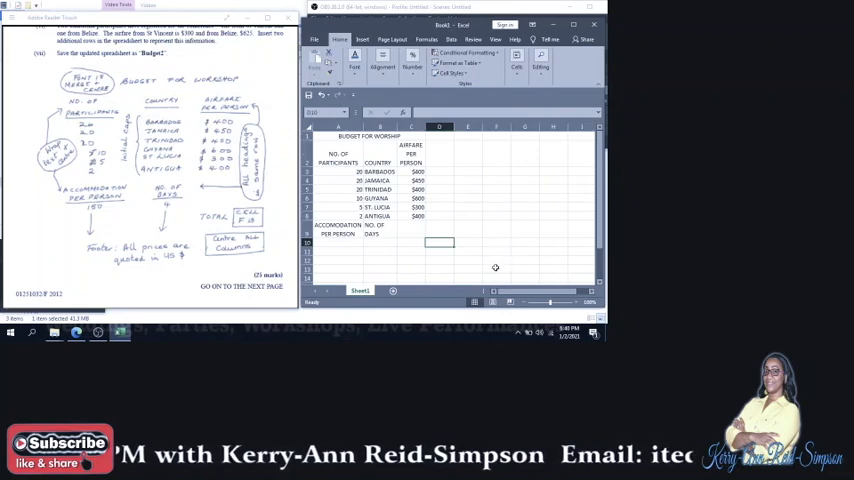
Step: Add a TOTAL label in a cell below the budget table
click(496, 268)
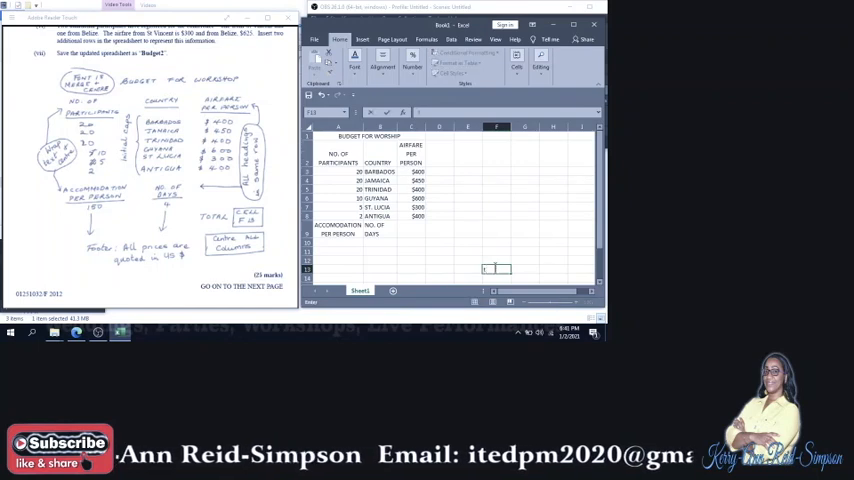
text(TOTAL)
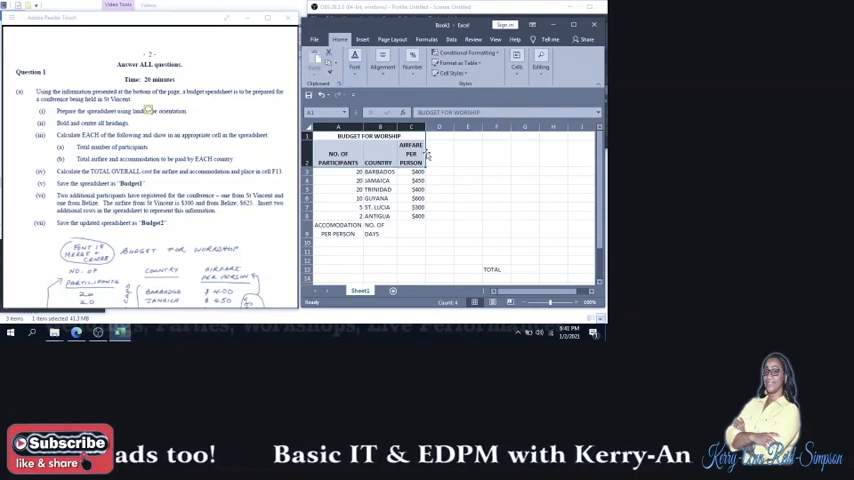
click(338, 224)
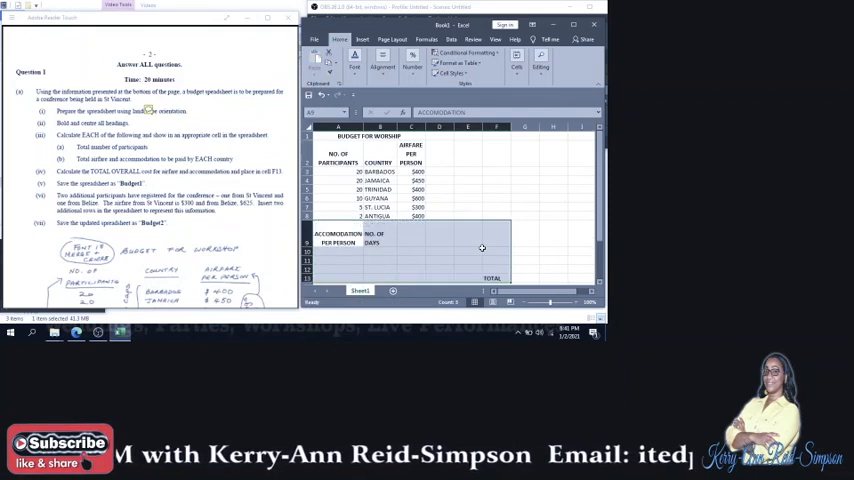
click(468, 250)
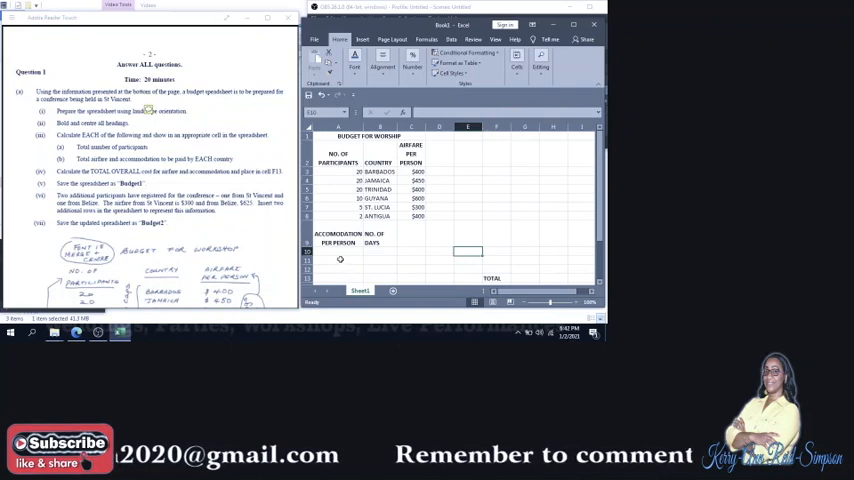
click(336, 252)
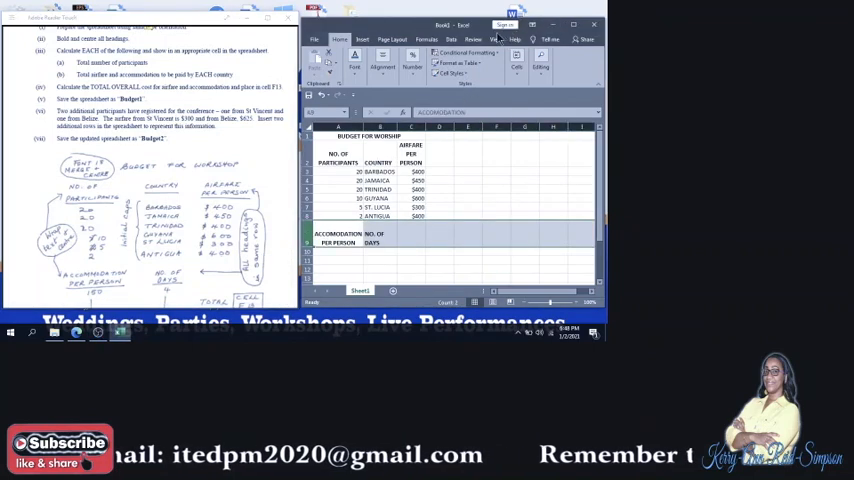
Step: Insert blank rows above the accommodation section to separate it from the country list
click(362, 40)
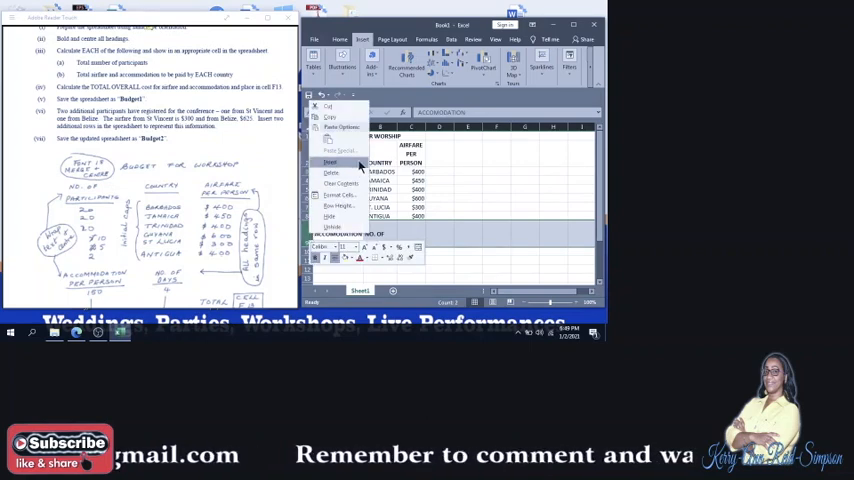
click(332, 164)
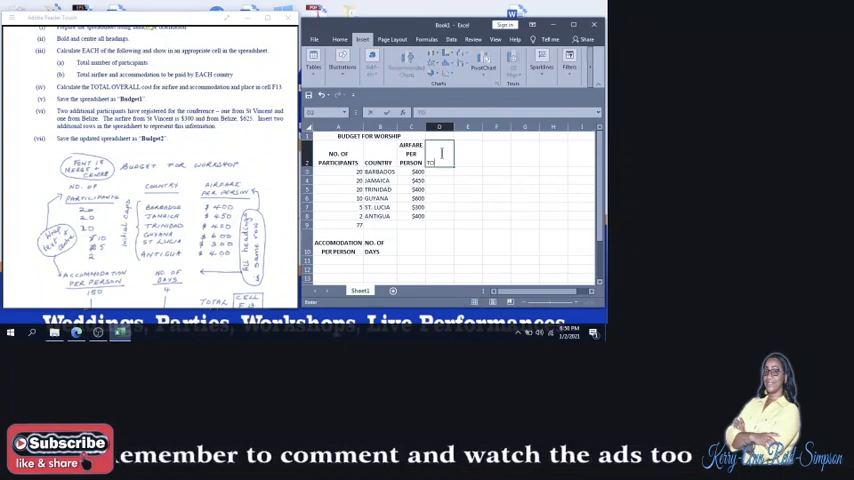
Step: Add the TOTAL AIR FARE & ACCOMMODATION column heading and confirm the first total entry
text(TOTAL AIRFARE)
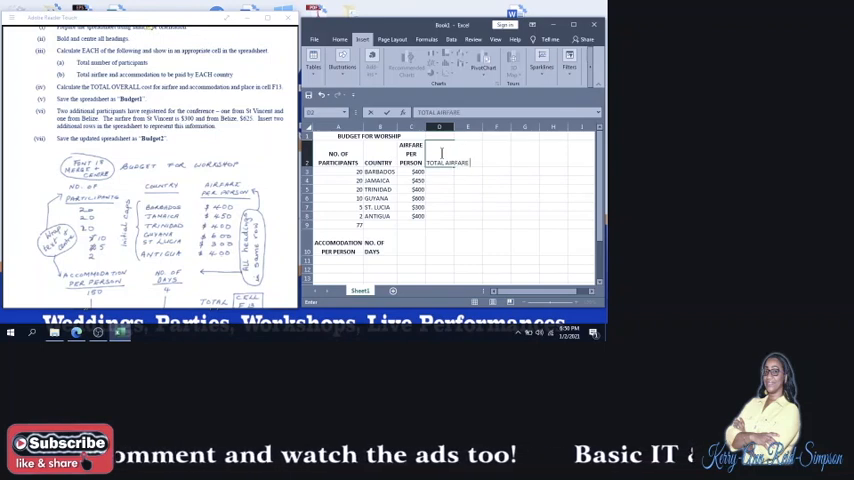
text(& ACCOMMODATION)
click(438, 172)
text(=(A3*C3)+(A3*A11))
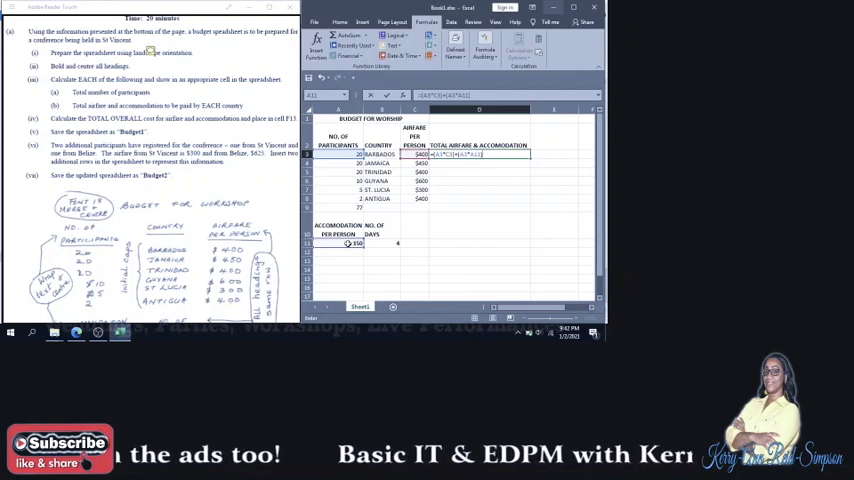
key(Enter)
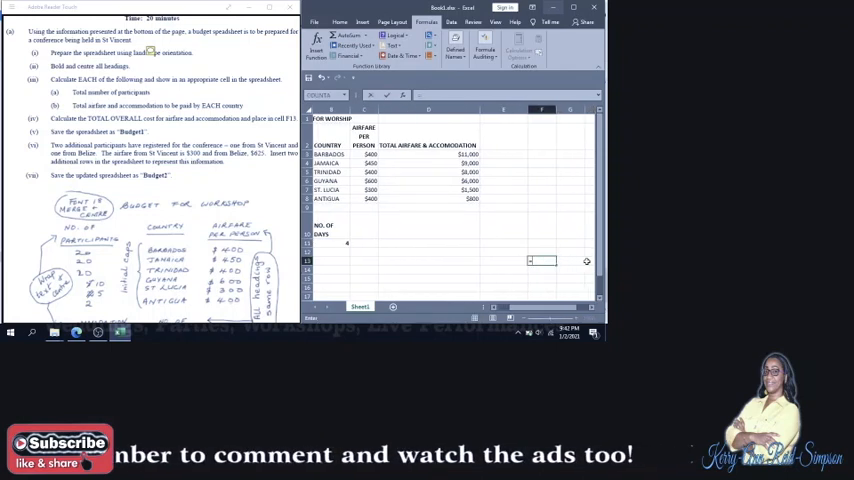
Step: Start a =SUM formula below the cost column to total airfare and accommodation
text(=sum)
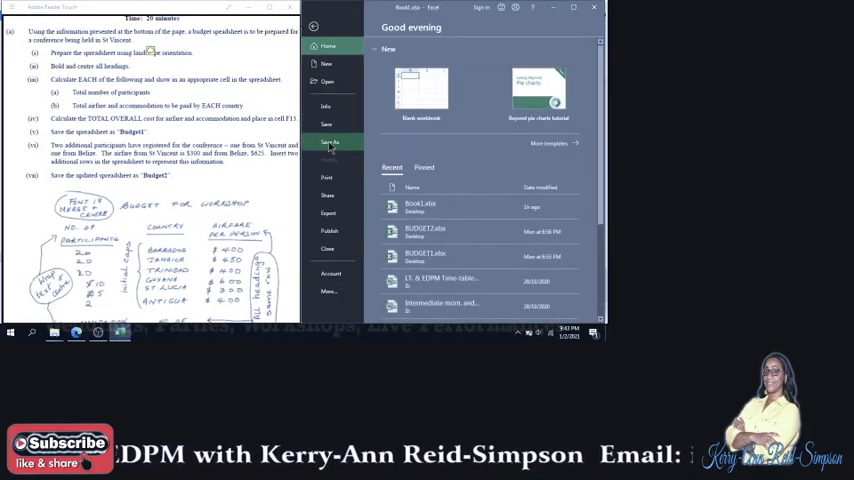
Step: Save the workshop budget workbook under the file name Budget1
click(328, 142)
text(Budget1.xlsx)
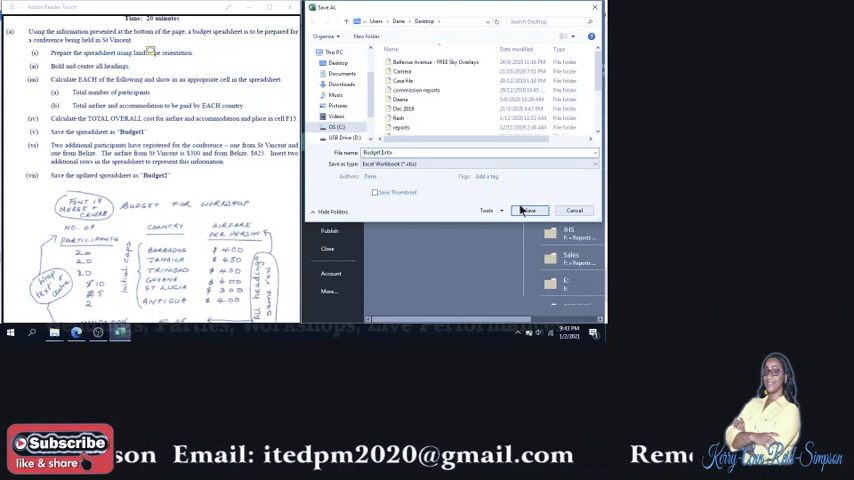
click(528, 212)
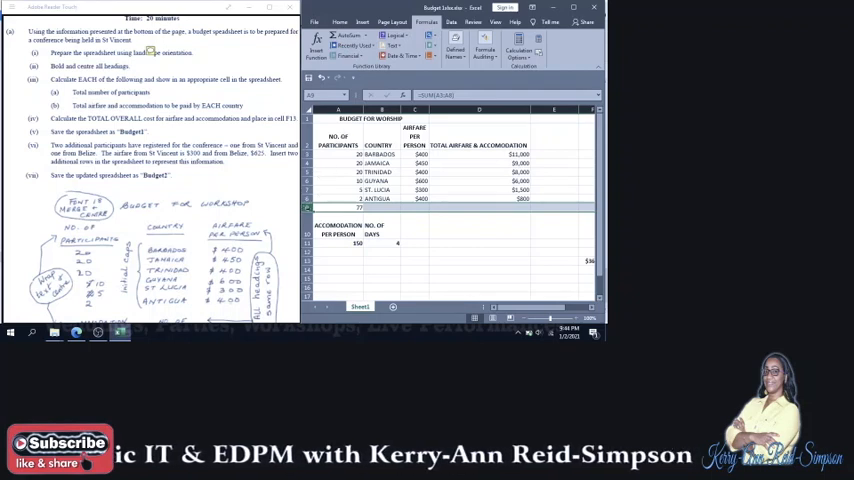
Step: Insert rows below Antigua and enter the countries St. Vincent and Belize
right_click(330, 120)
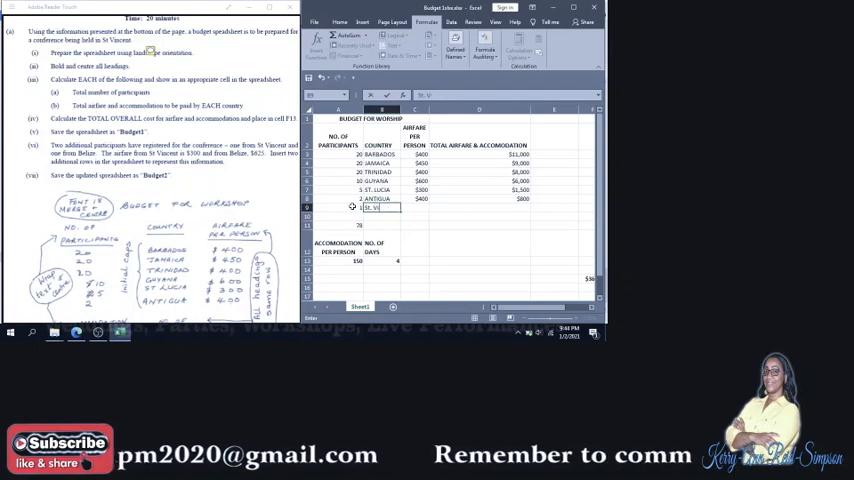
text(St. Vincent)
click(414, 208)
text($300)
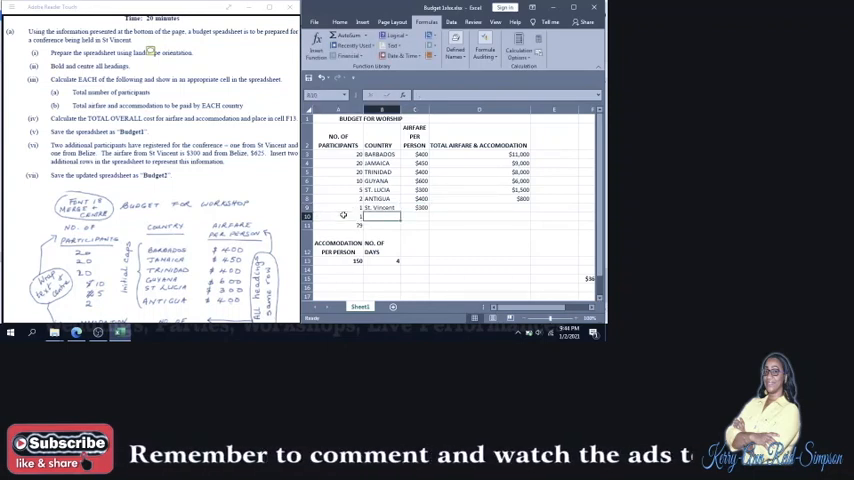
text(Bali)
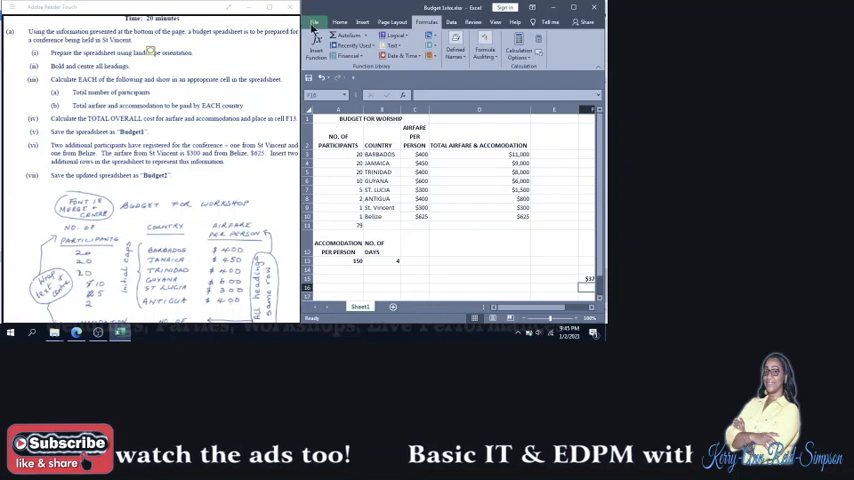
Step: Save the updated workbook as a second file named Budget2
click(316, 22)
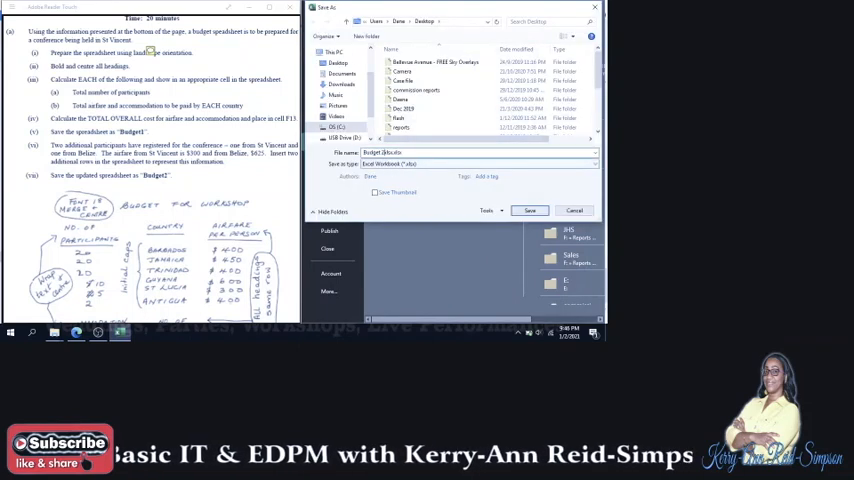
click(528, 210)
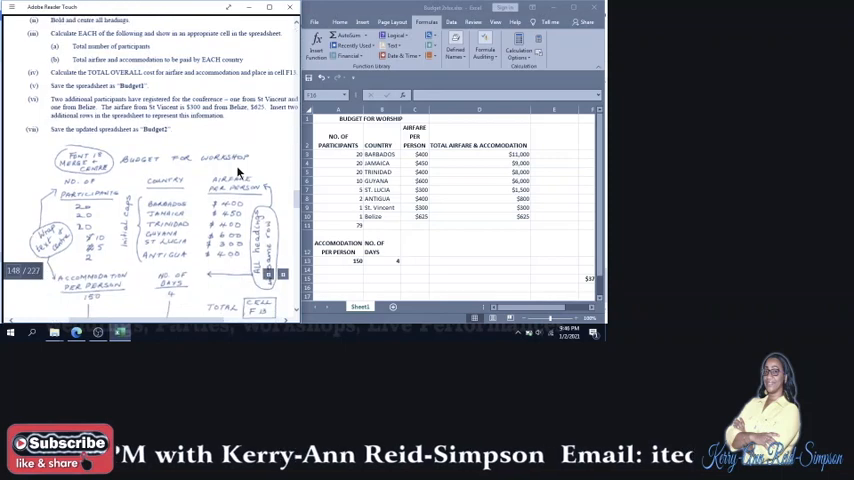
Step: Enter the label Total in a cell below the budget table
scroll(down, 3)
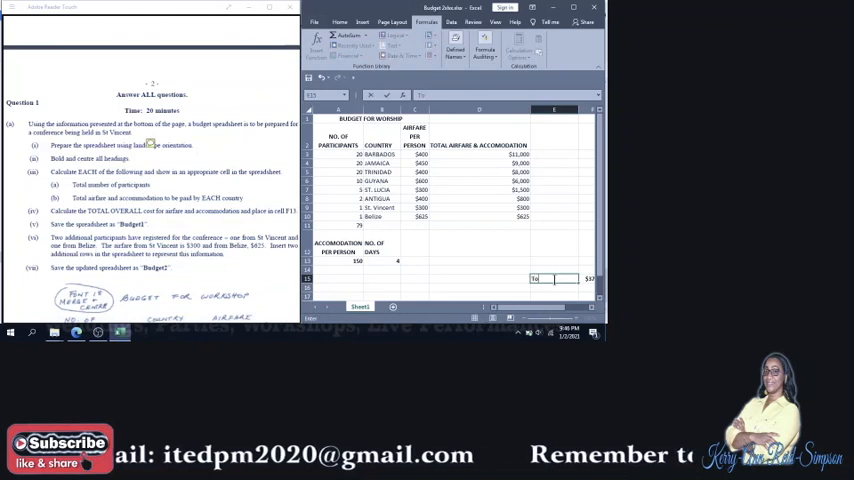
text(Total)
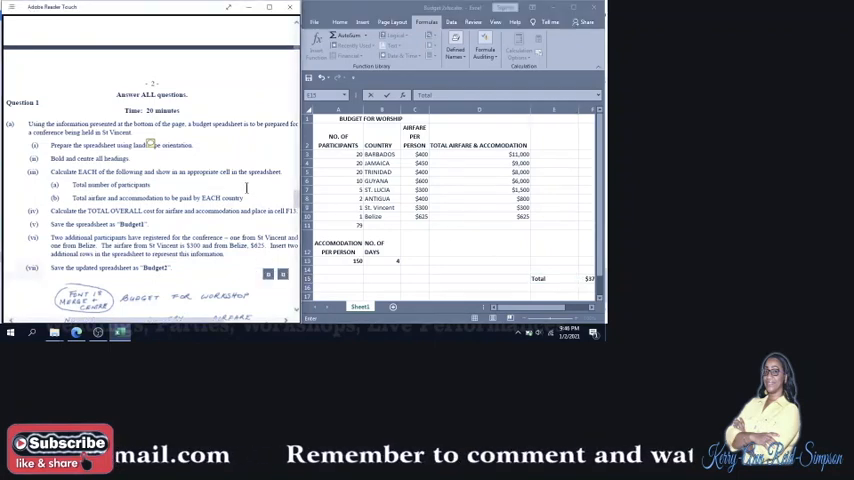
scroll(down, 3)
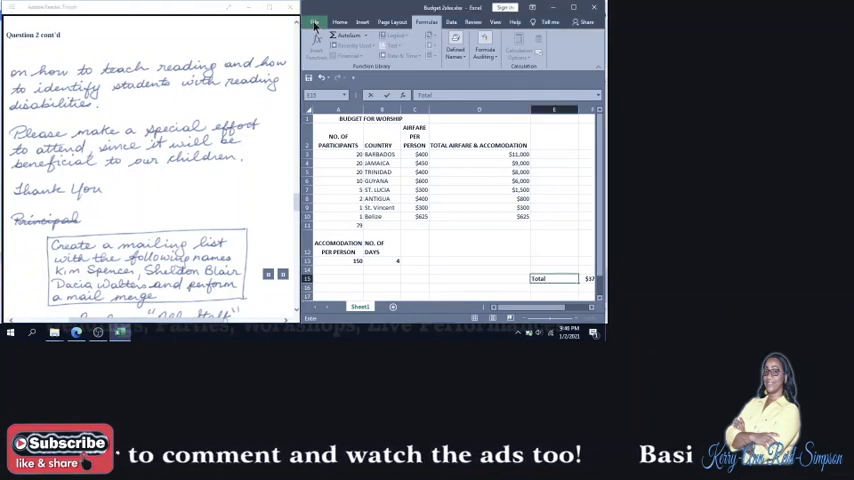
Step: Reach the Header/Footer settings of Page Setup from the print options
click(316, 22)
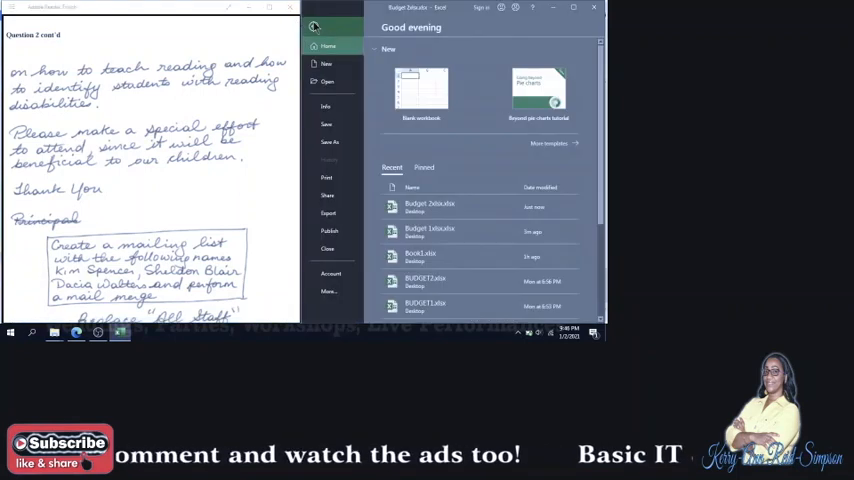
click(326, 176)
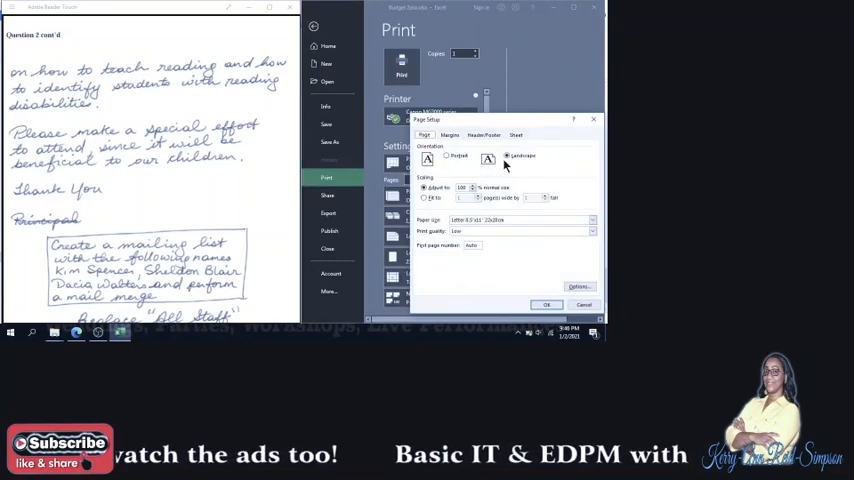
click(484, 136)
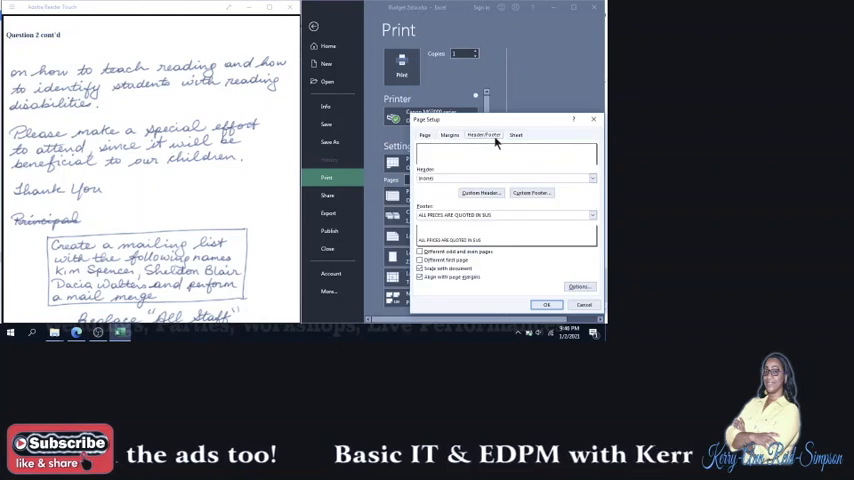